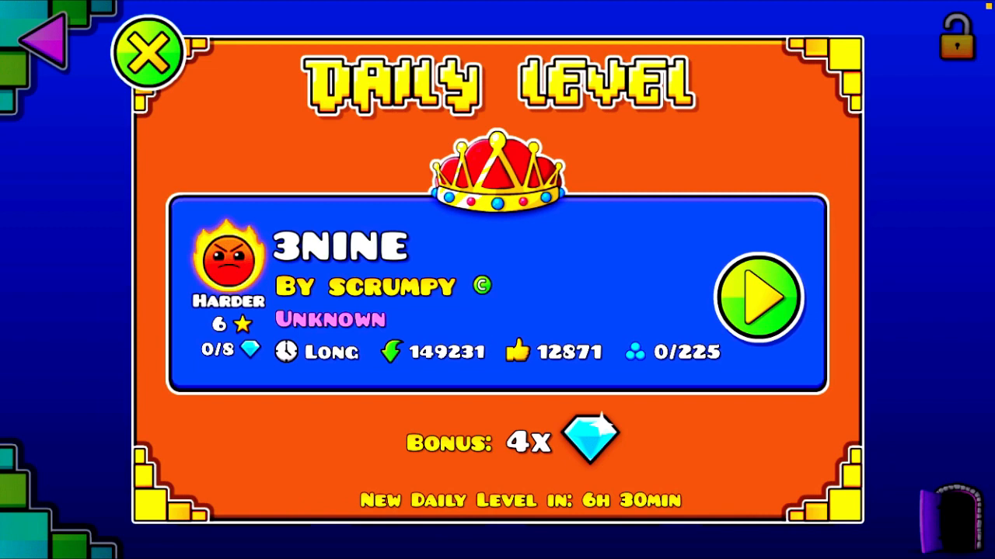
# Open the 3NINE level page from the Daily Level popup
pyautogui.click(757, 300)
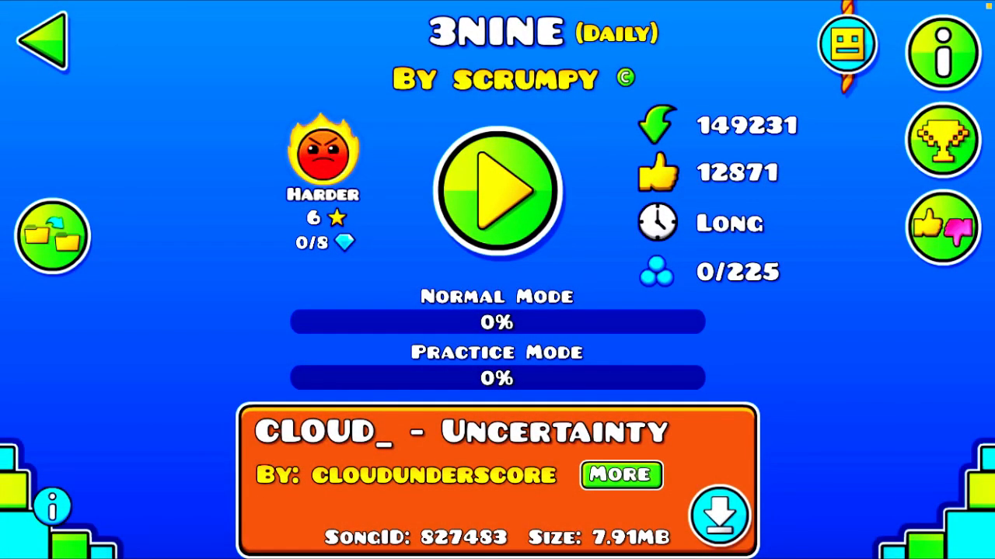
# Download the song CLOUD_ - Uncertainty and like 3NINE, raising likes to 12872
pyautogui.click(719, 517)
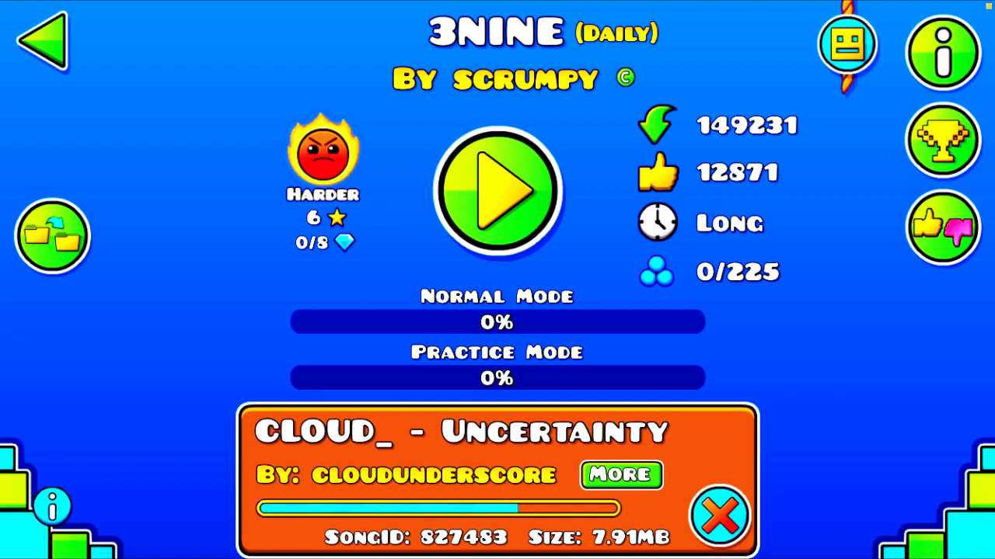
pyautogui.click(942, 224)
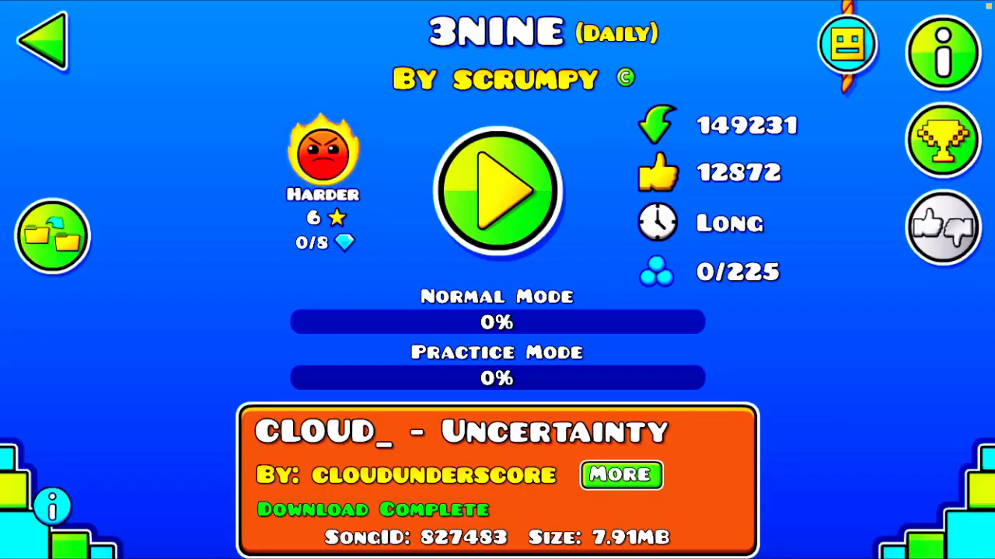
pyautogui.click(496, 191)
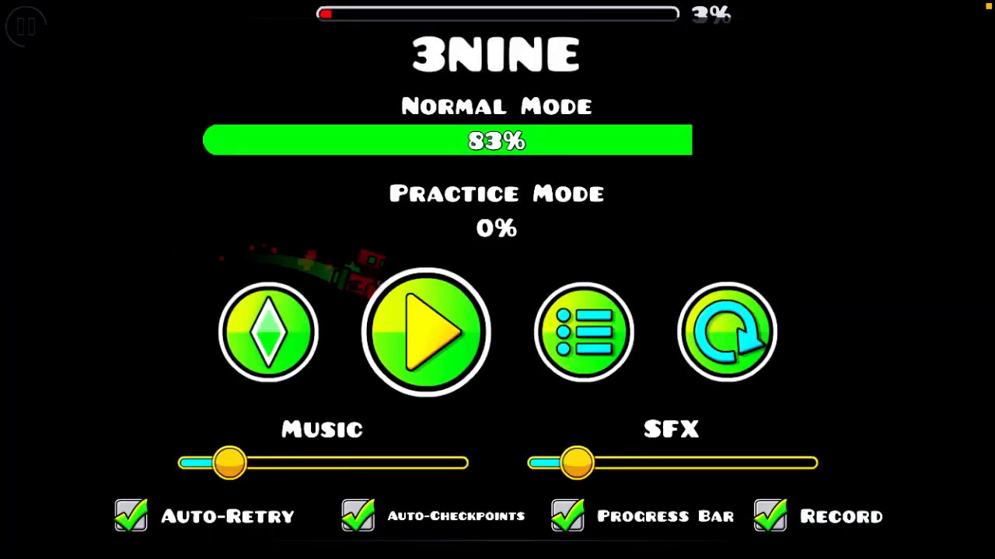
# Resume the paused 3NINE attempt from the pause menu
pyautogui.click(425, 332)
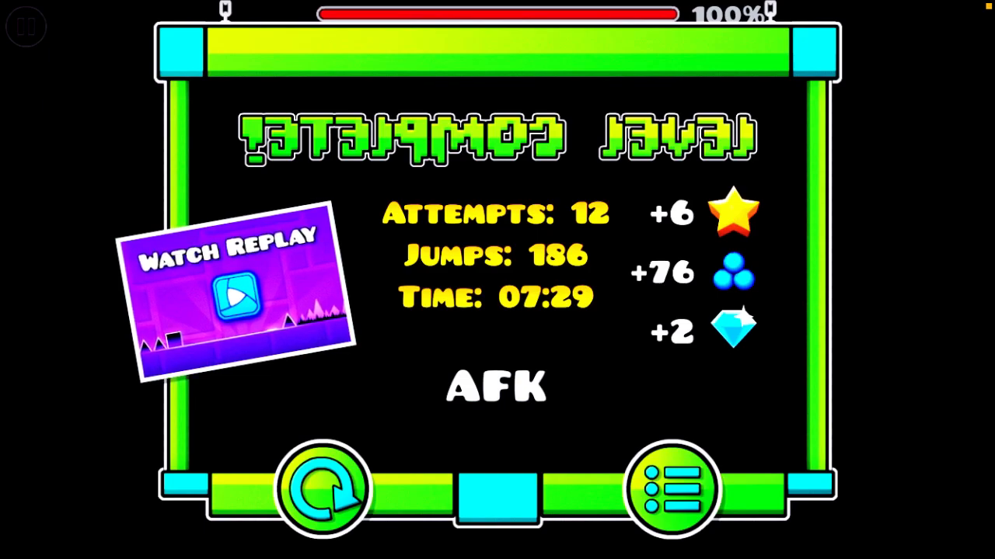
# Leave the Level Complete screen to return to the 3NINE level page
pyautogui.click(672, 488)
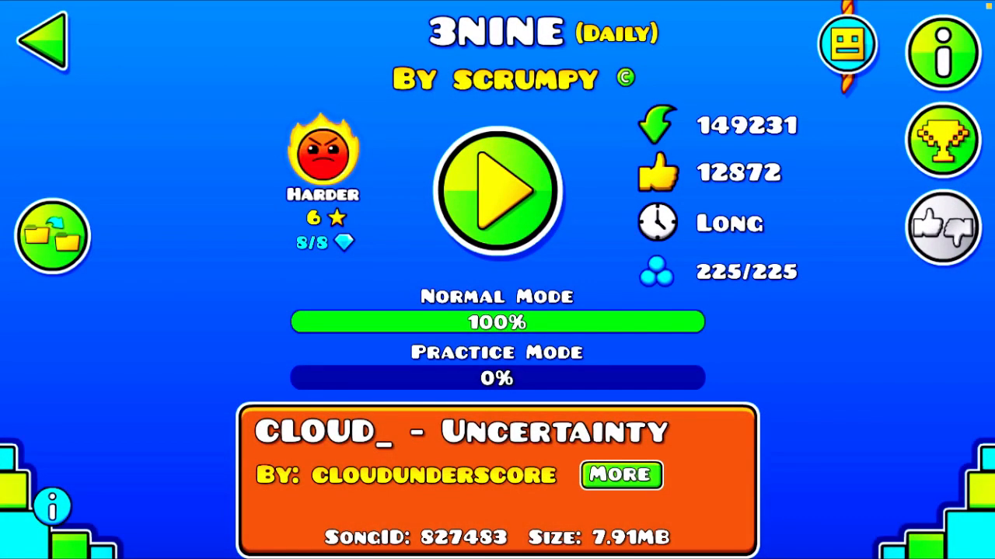